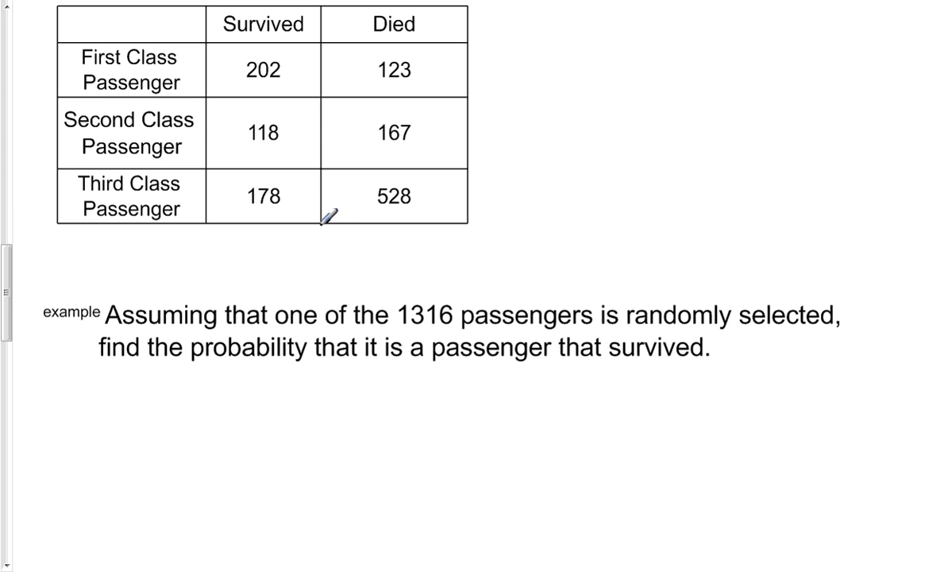
mouse_move(330, 214)
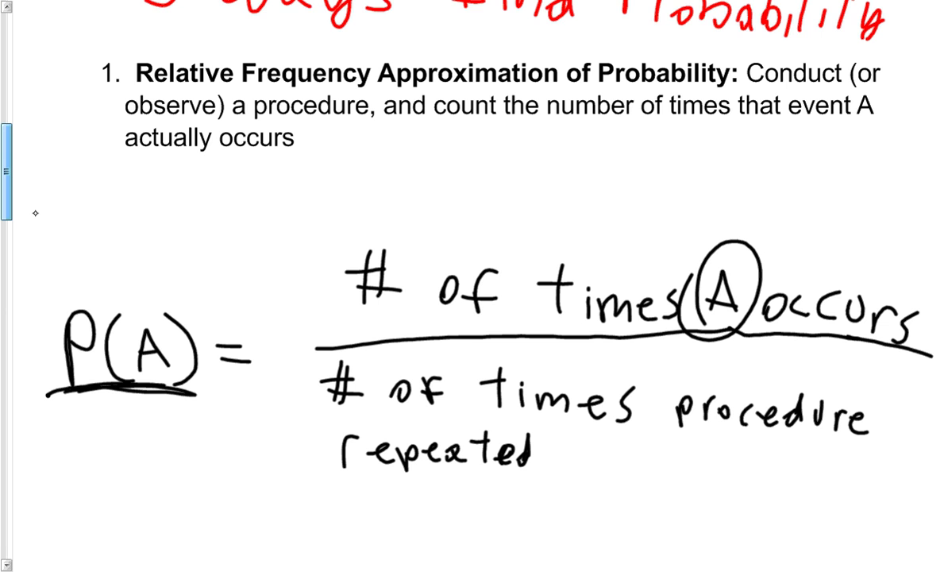
scroll(up, 3)
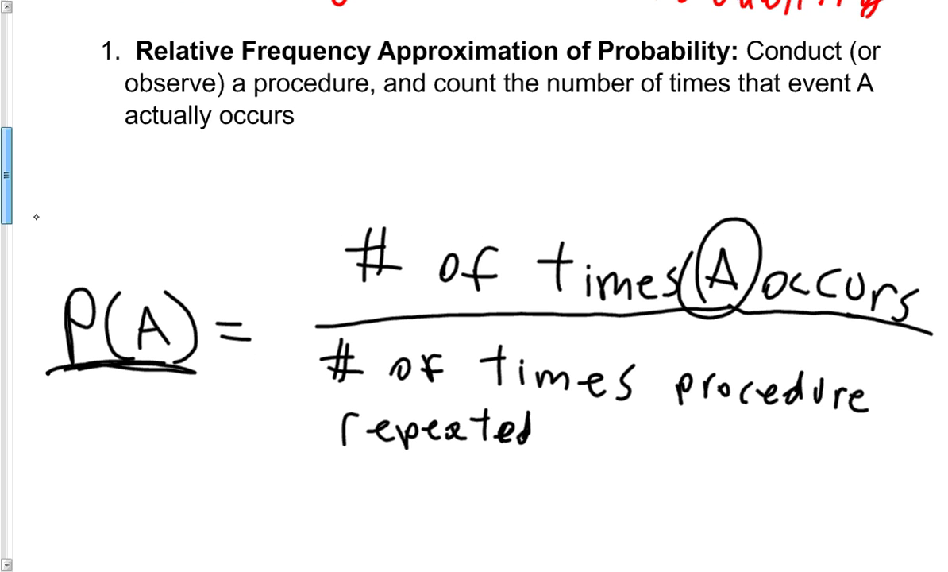